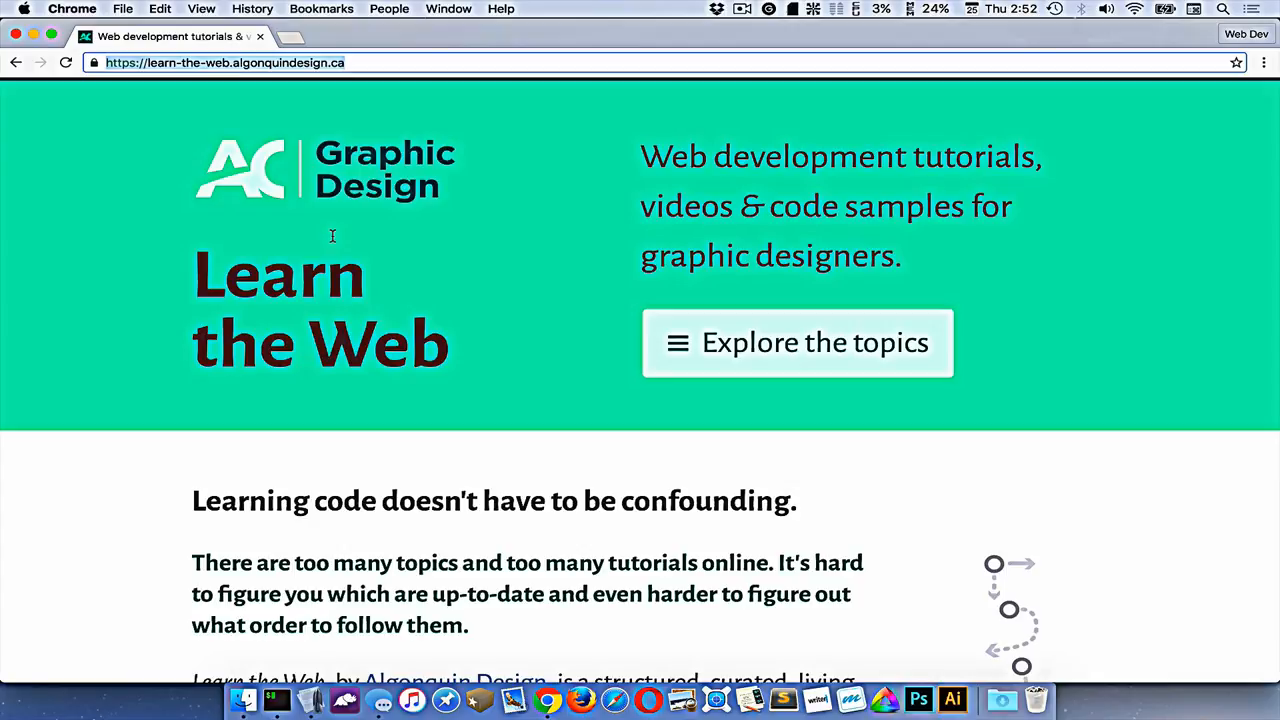
- Open new tabs for starwars.com and the Wikipedia Dinosaur article found by searching 'Dino'
key(cmd+t)
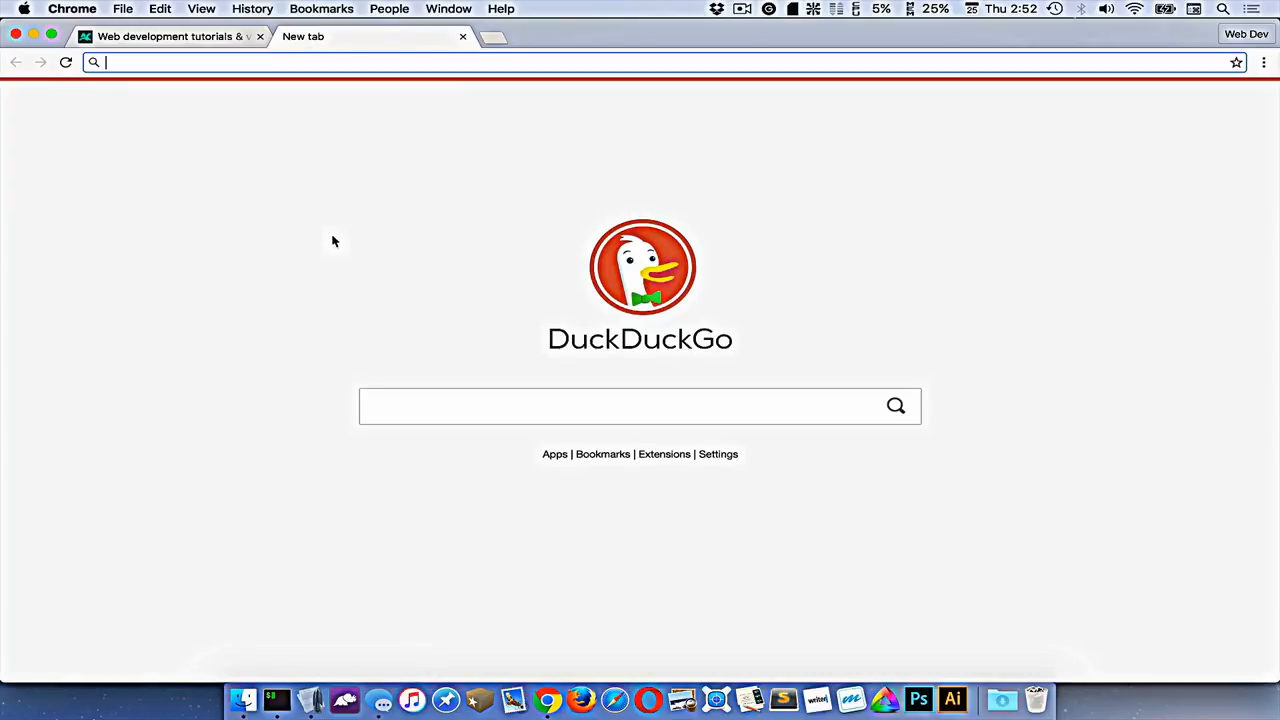
text(starwars.com)
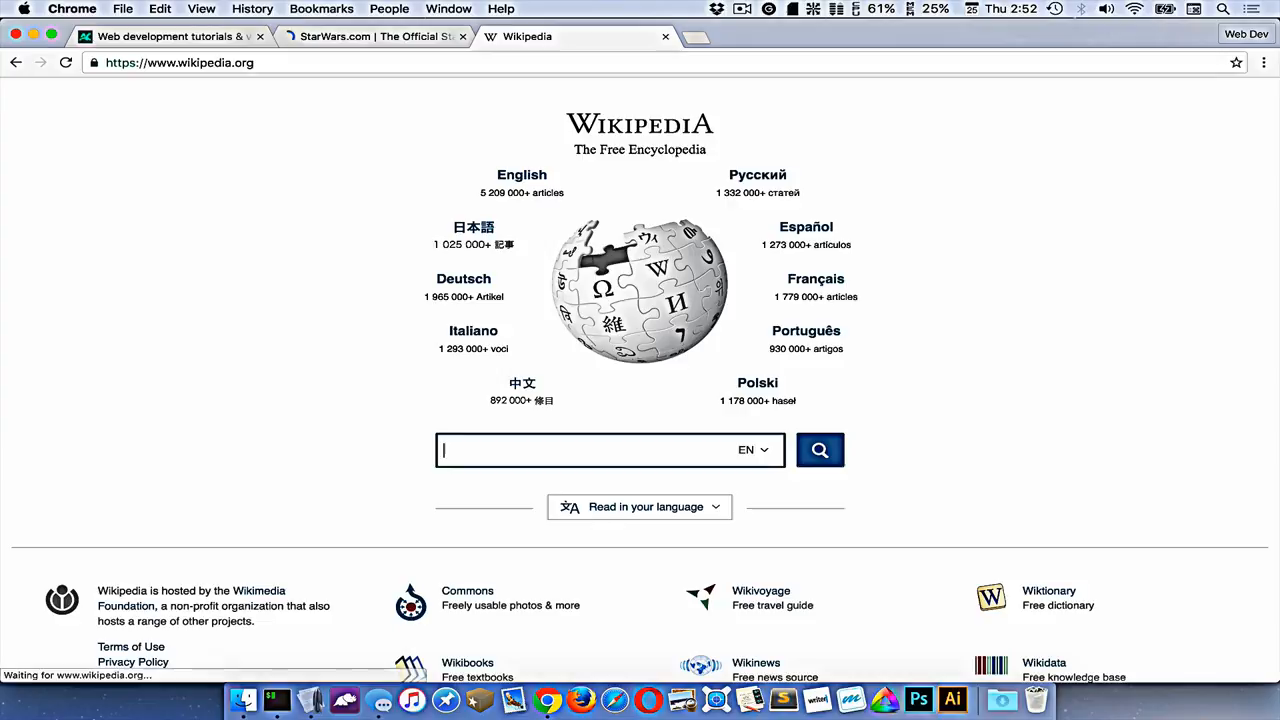
text(Dinos)
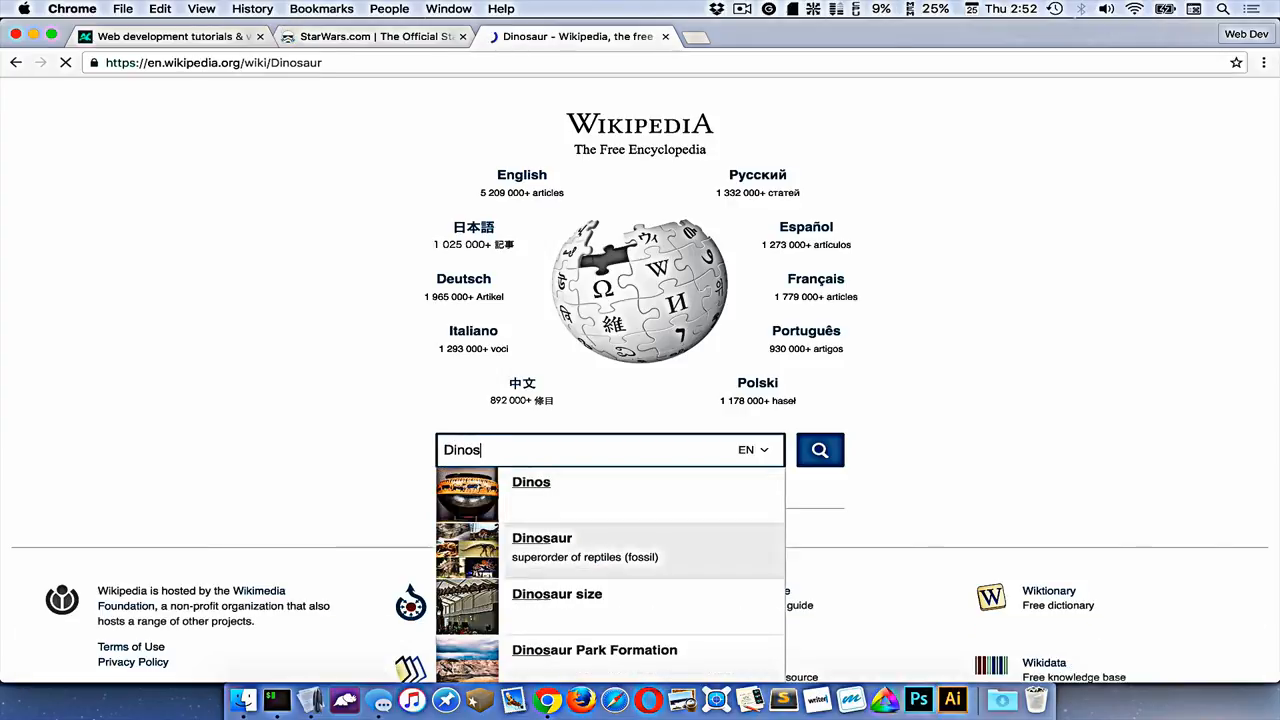
click(541, 537)
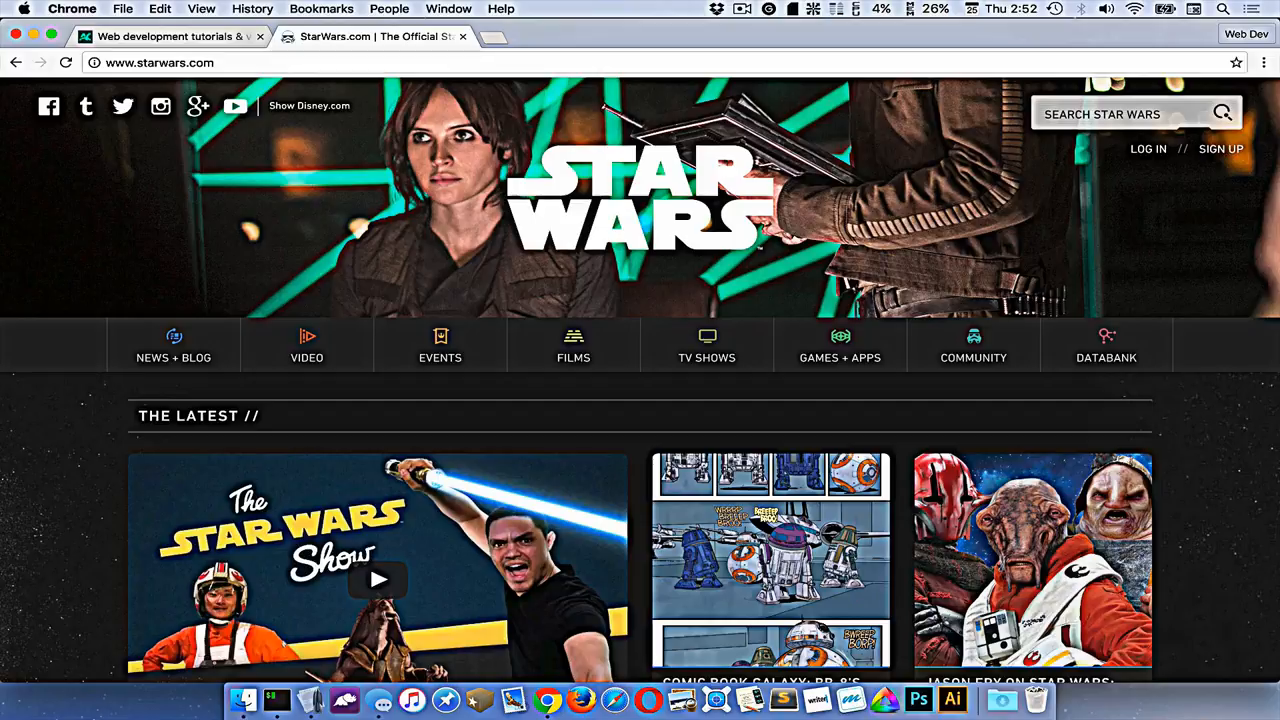
key(shift+cmd+t)
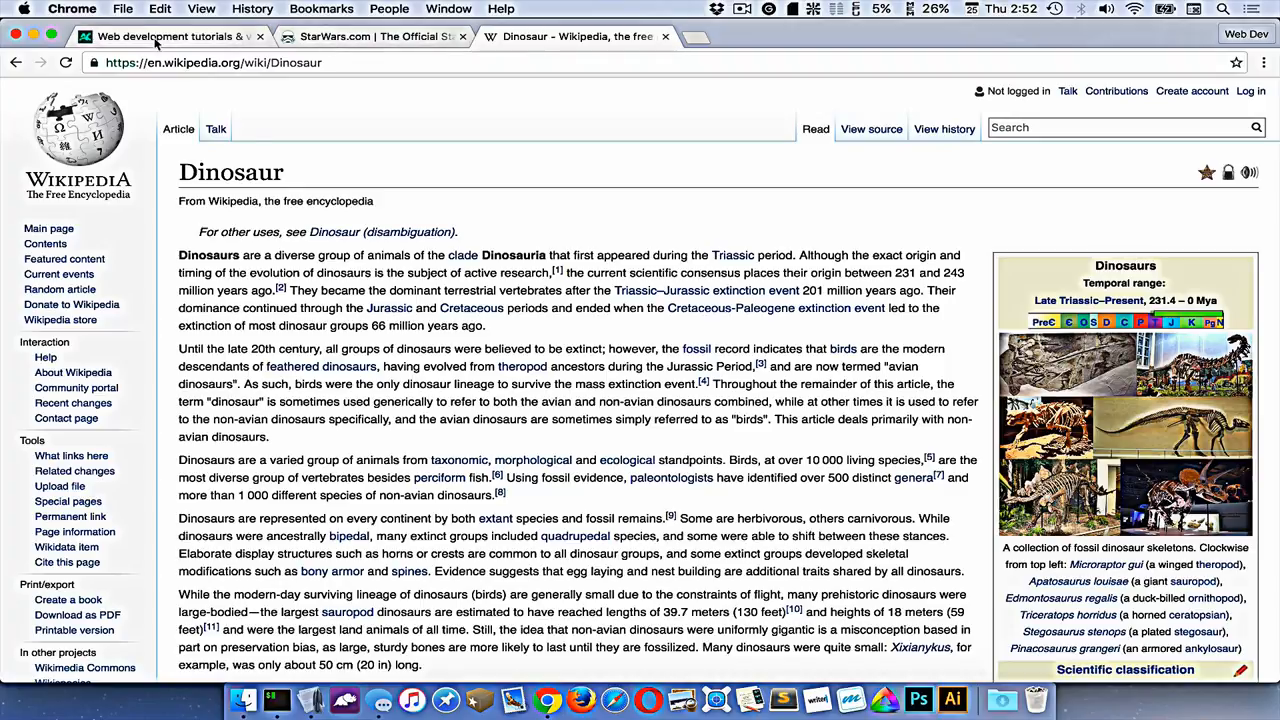
mouse_move(455, 146)
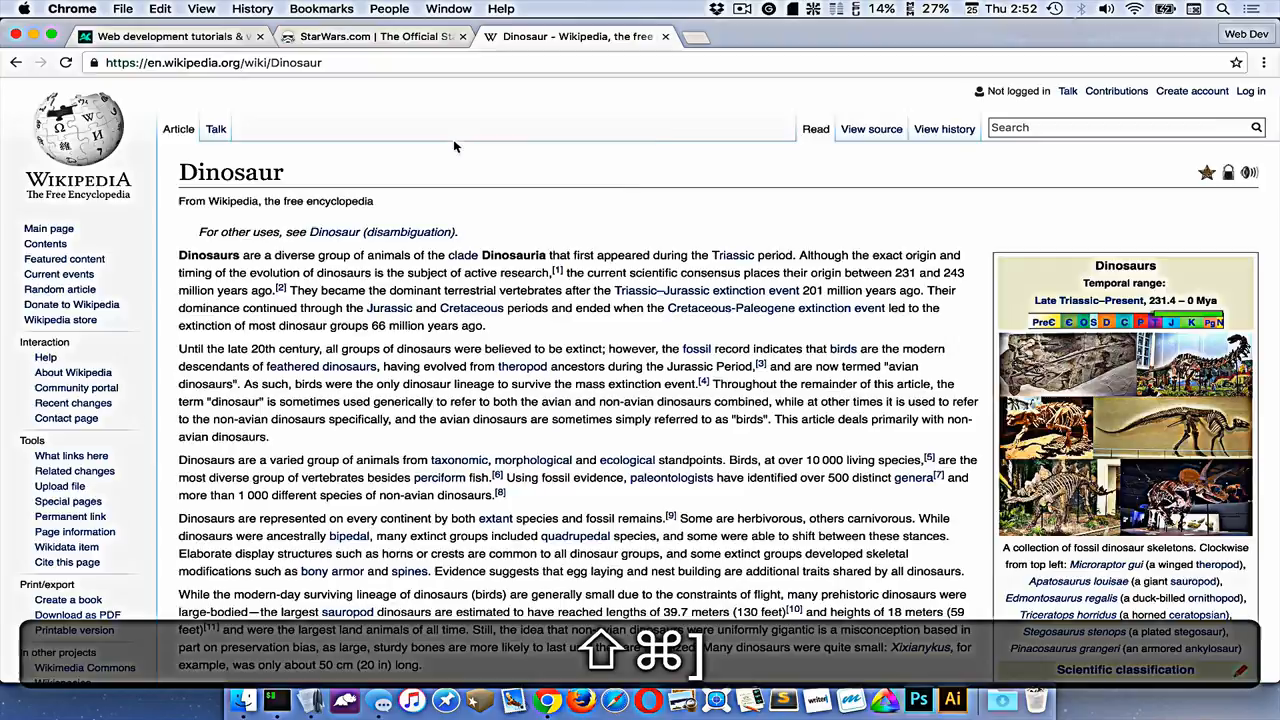
click(165, 36)
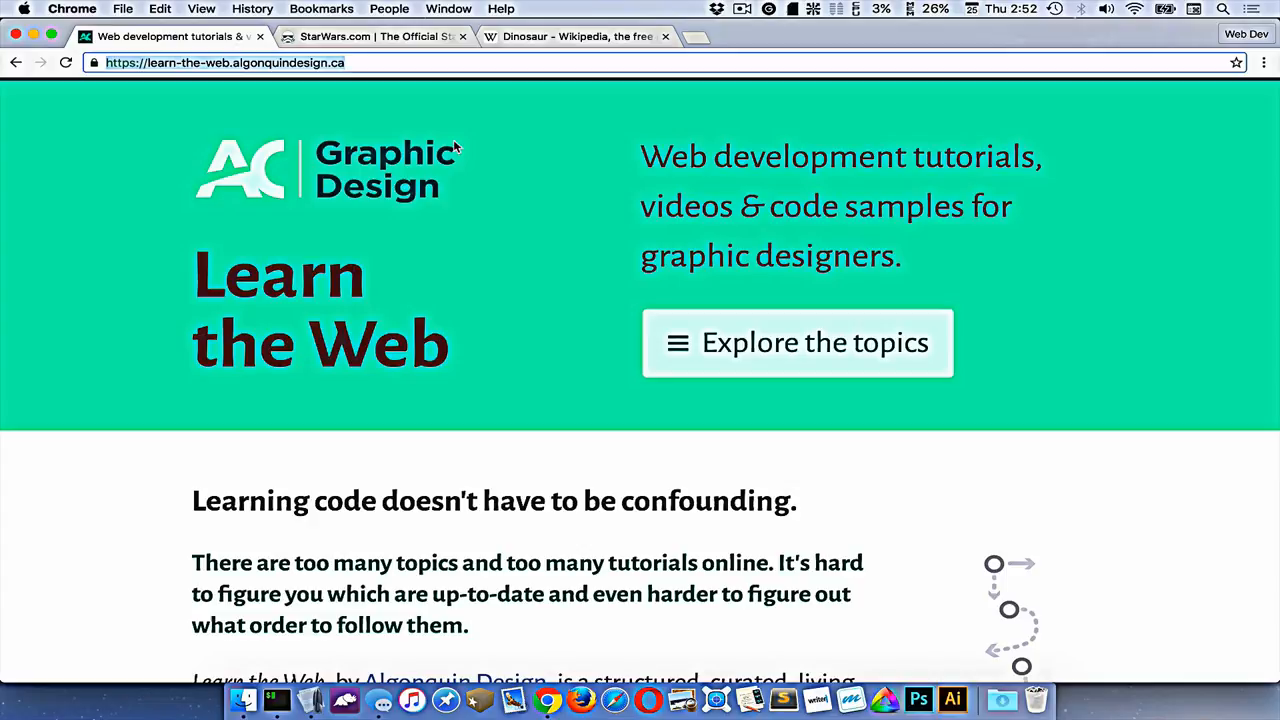
click(575, 36)
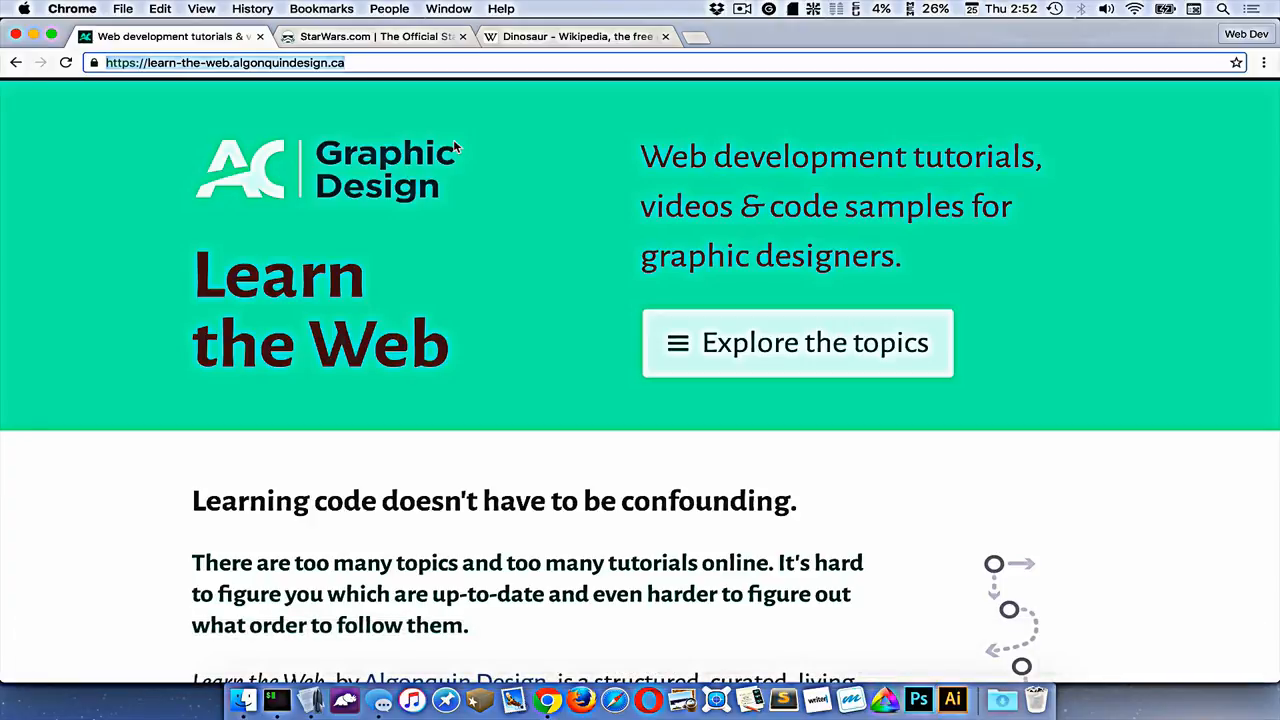
click(575, 36)
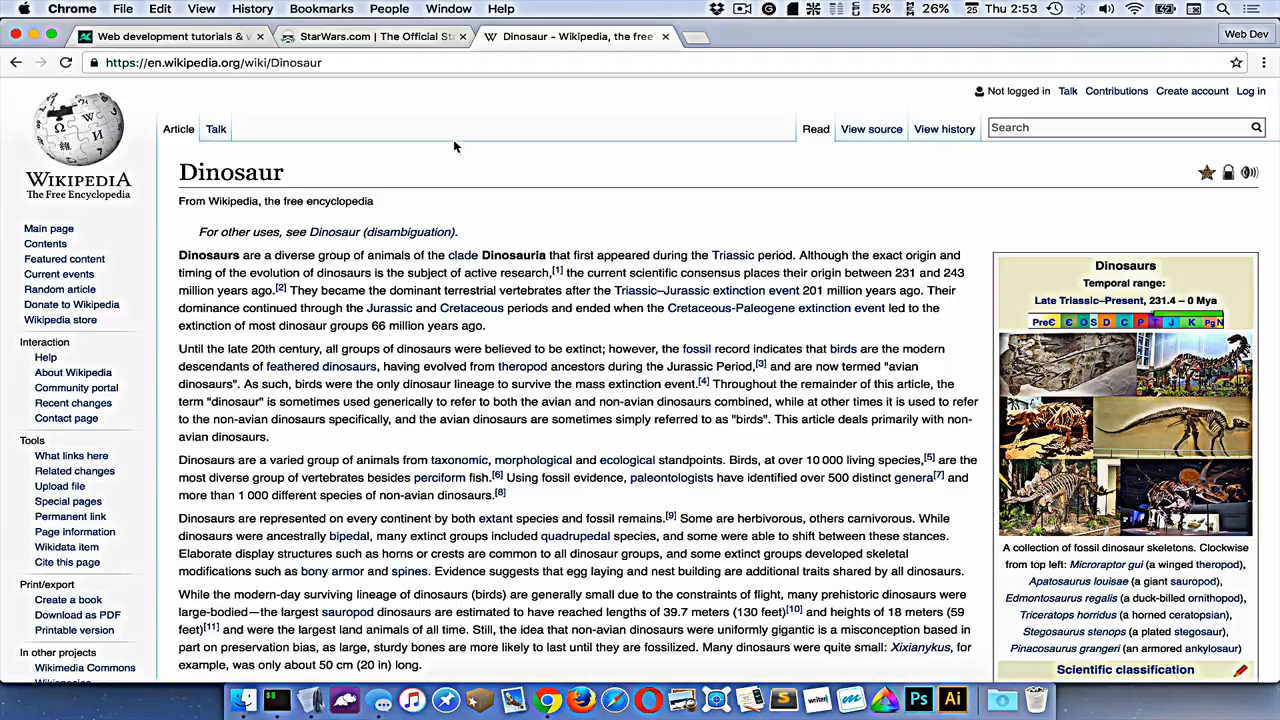
scroll(down, 3)
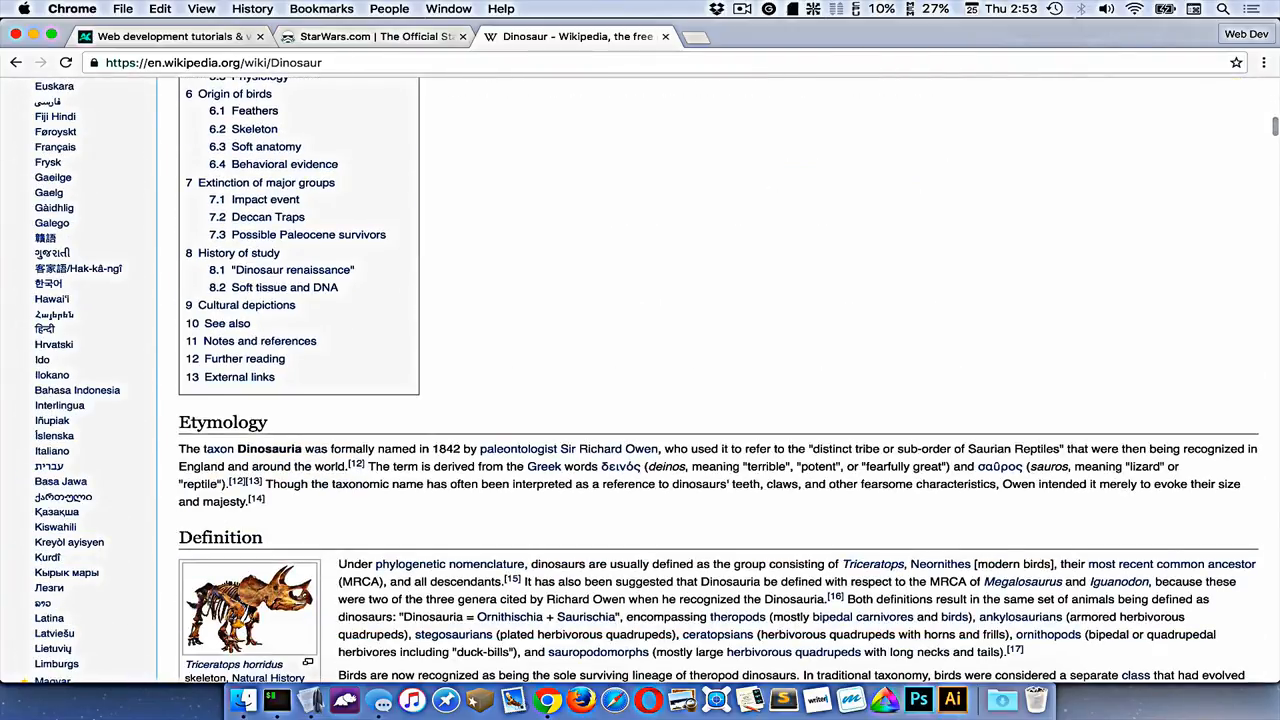
scroll(down, 3)
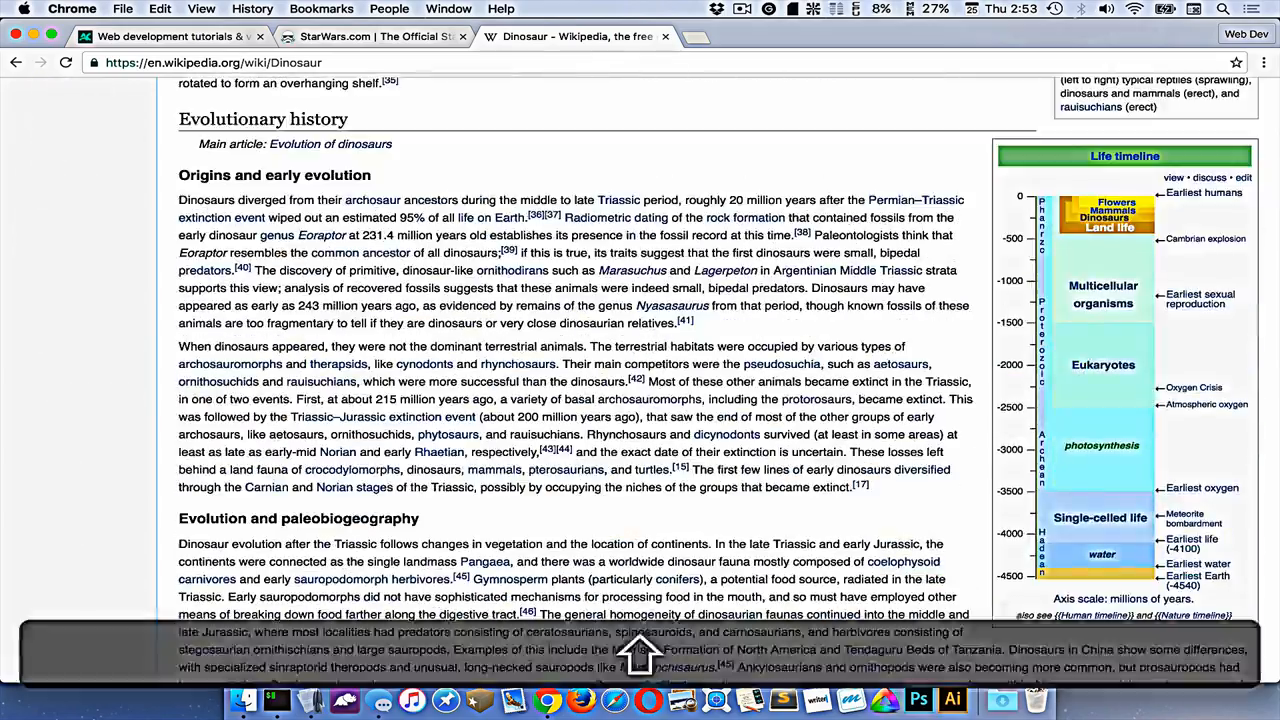
scroll(up, 3)
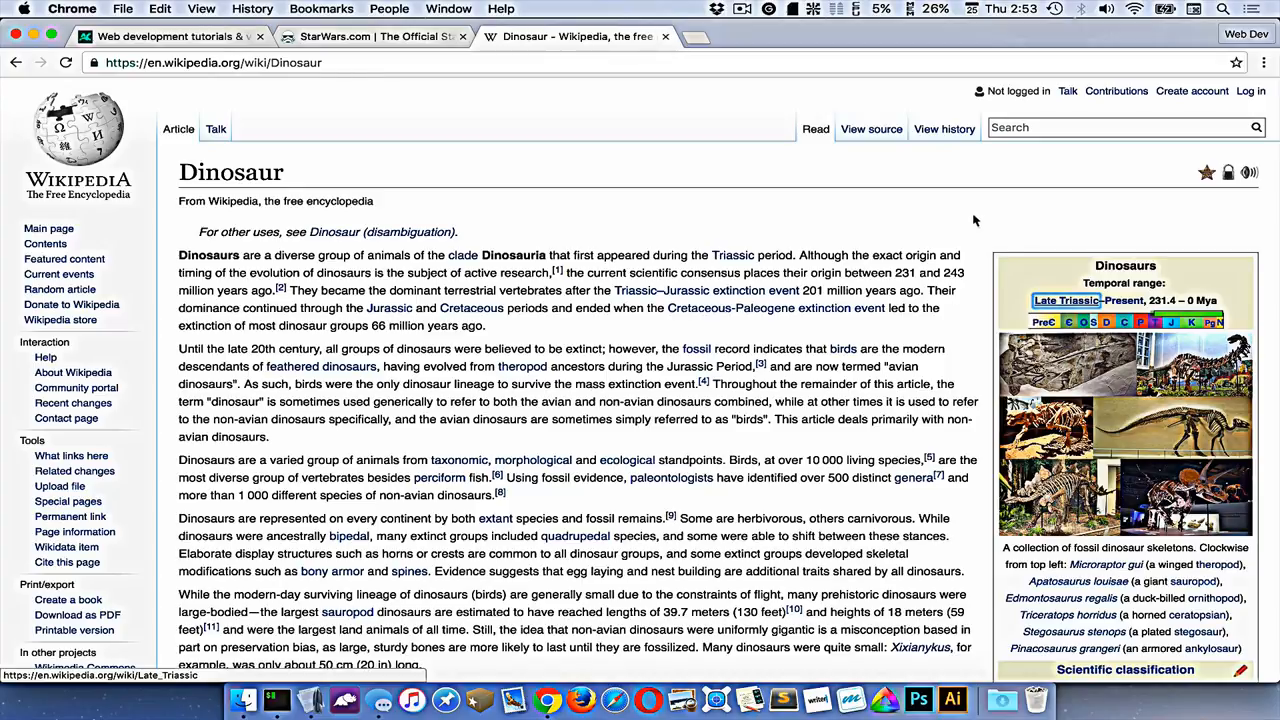
- Open the Triassic–Jurassic and Cretaceous–Paleogene extinction event articles in background tabs, then return to Dinosaur
click(1066, 300)
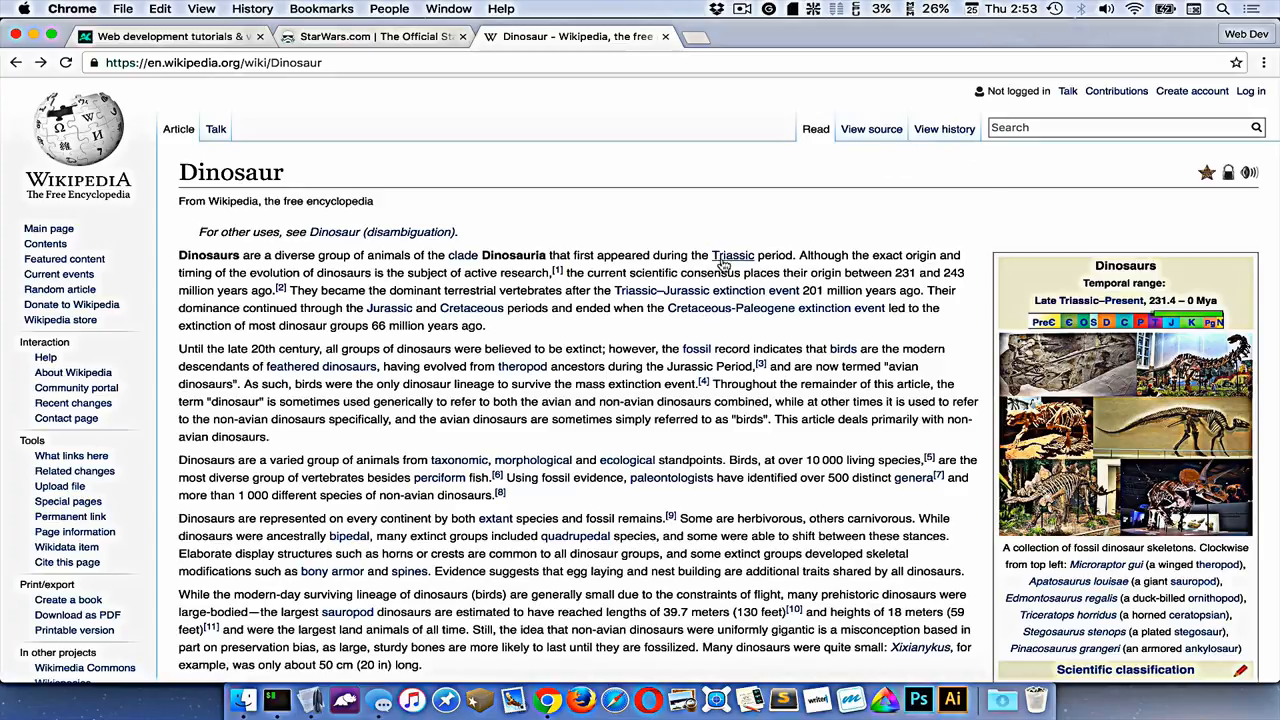
mouse_move(471, 307)
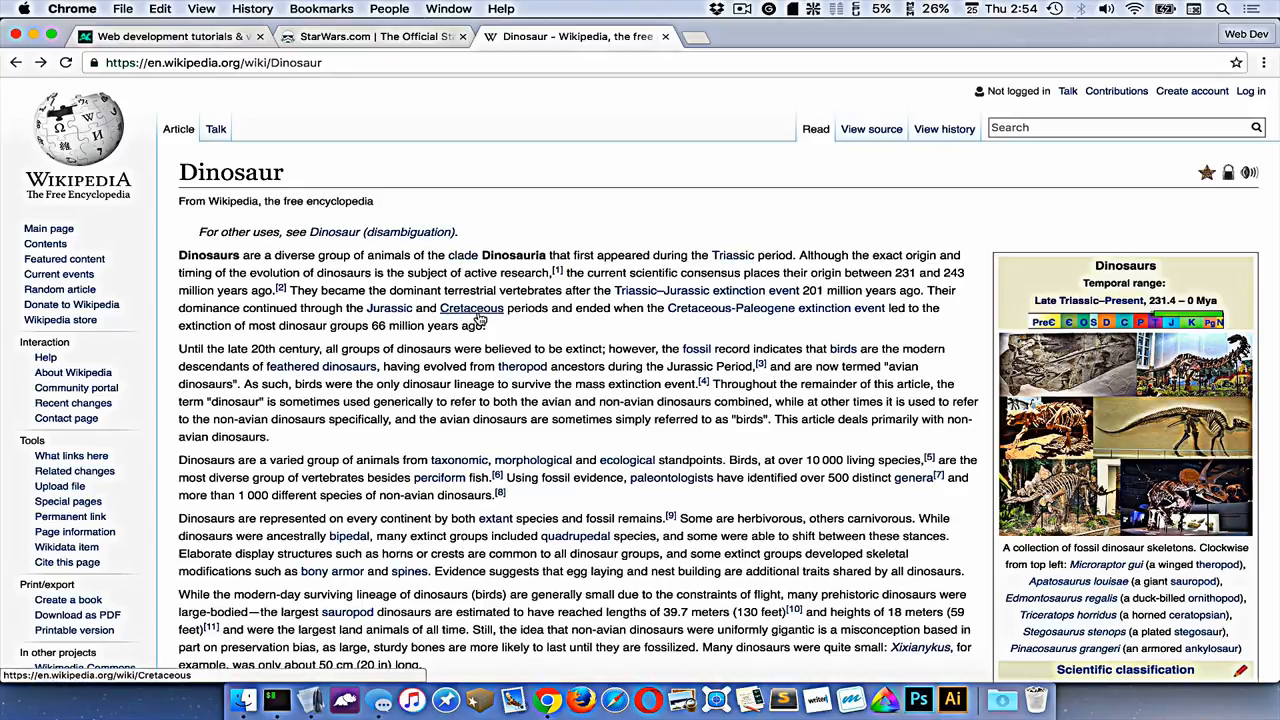
mouse_move(700, 291)
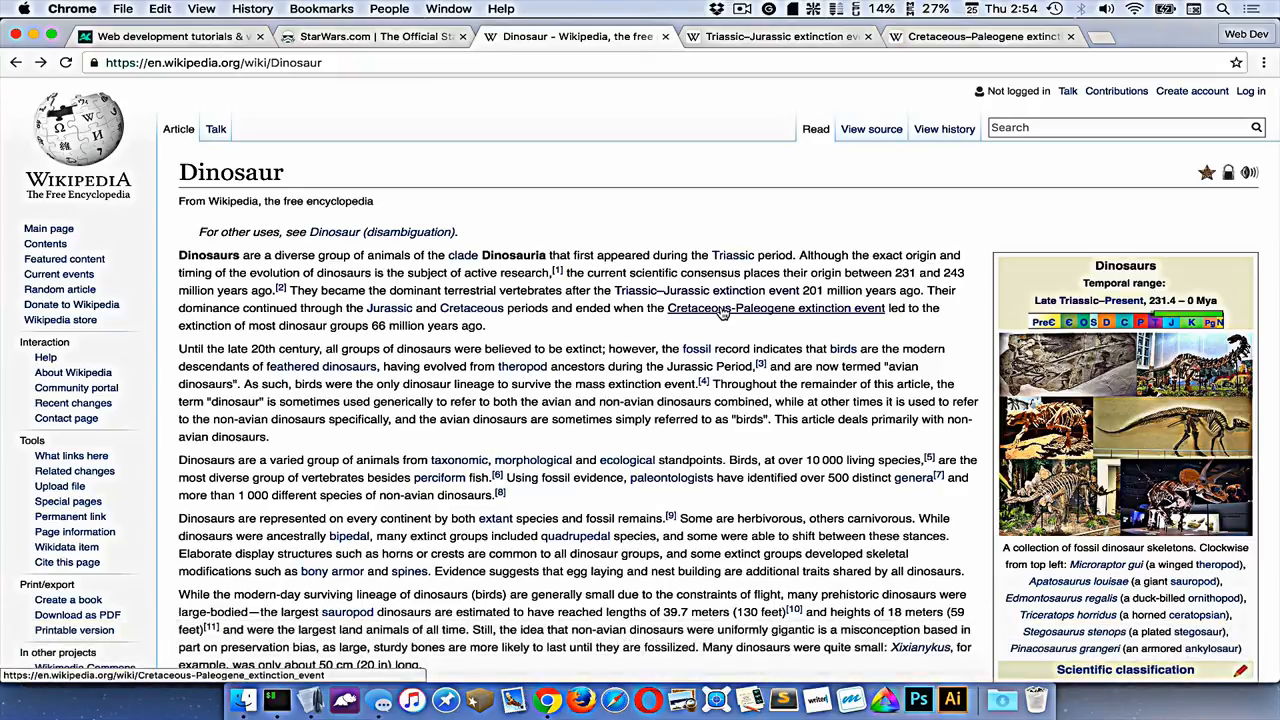
click(775, 308)
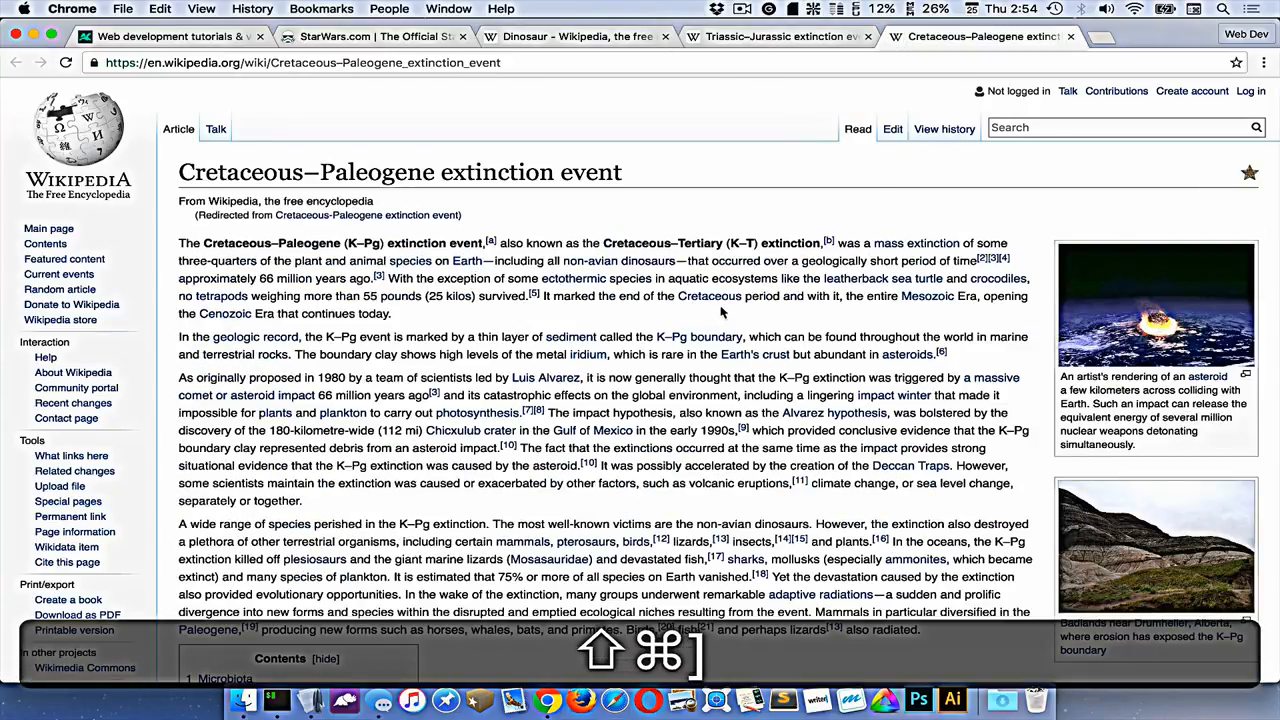
click(575, 36)
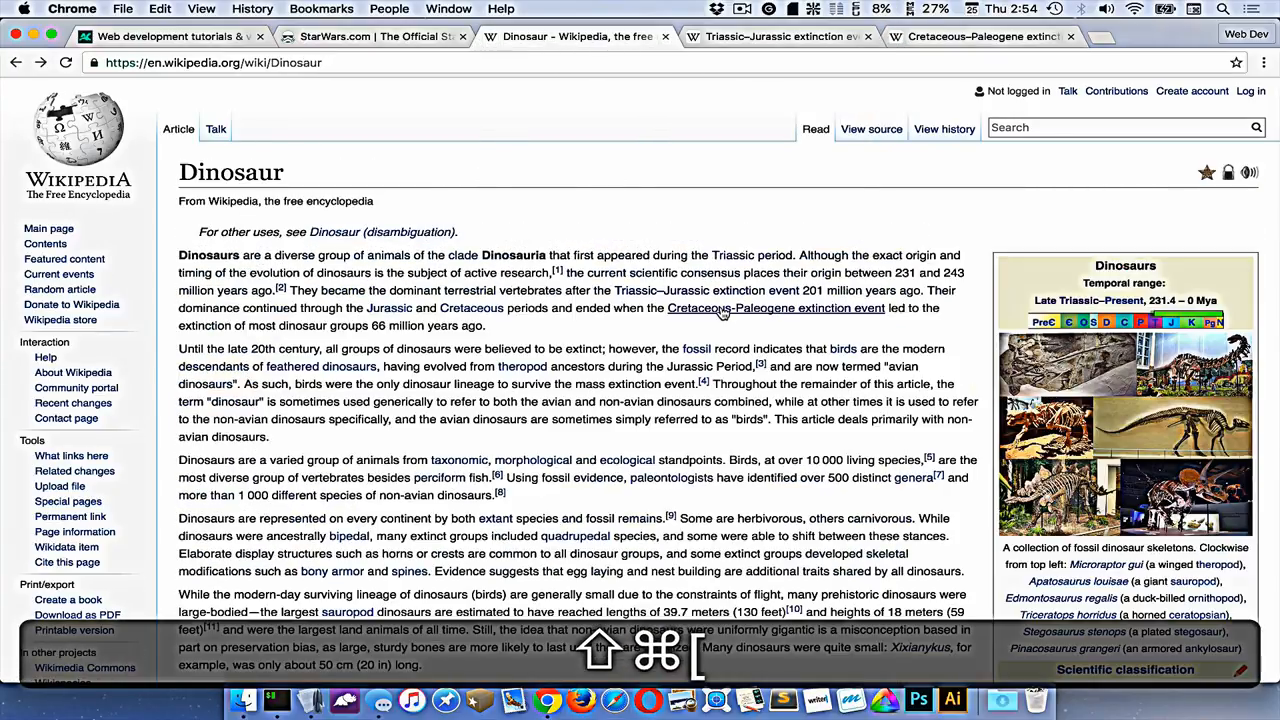